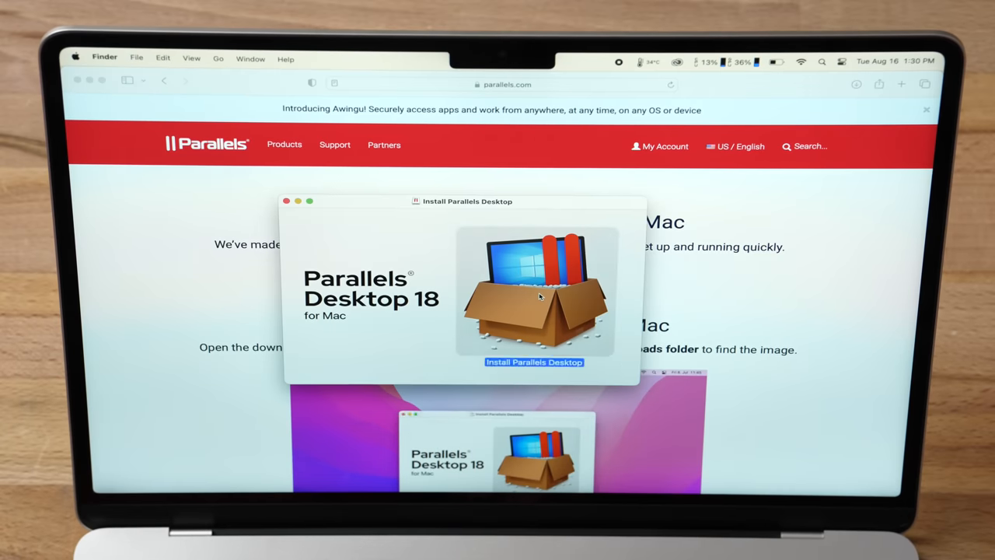
Start the Parallels Desktop for Mac installation from the downloaded installer image
left_click(534, 360)
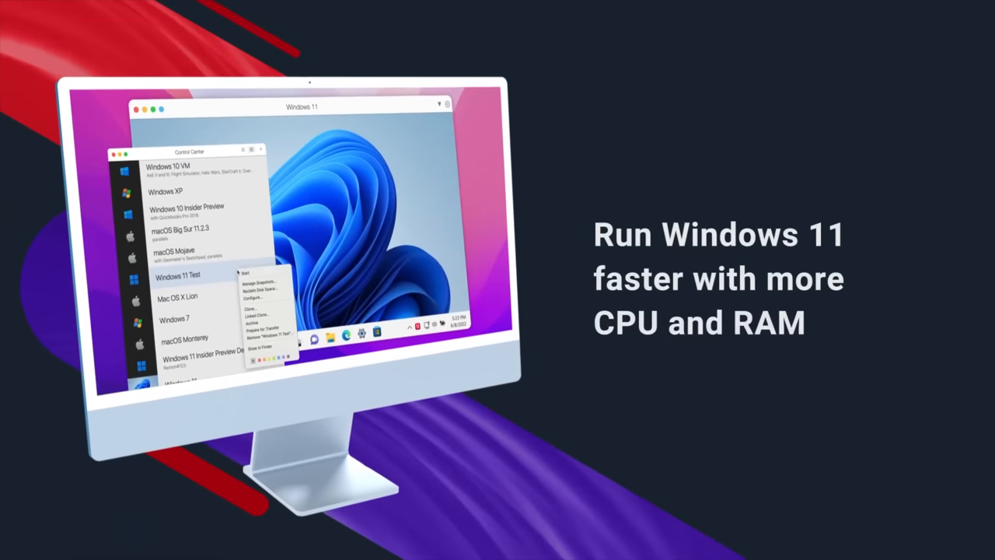
left_click(250, 299)
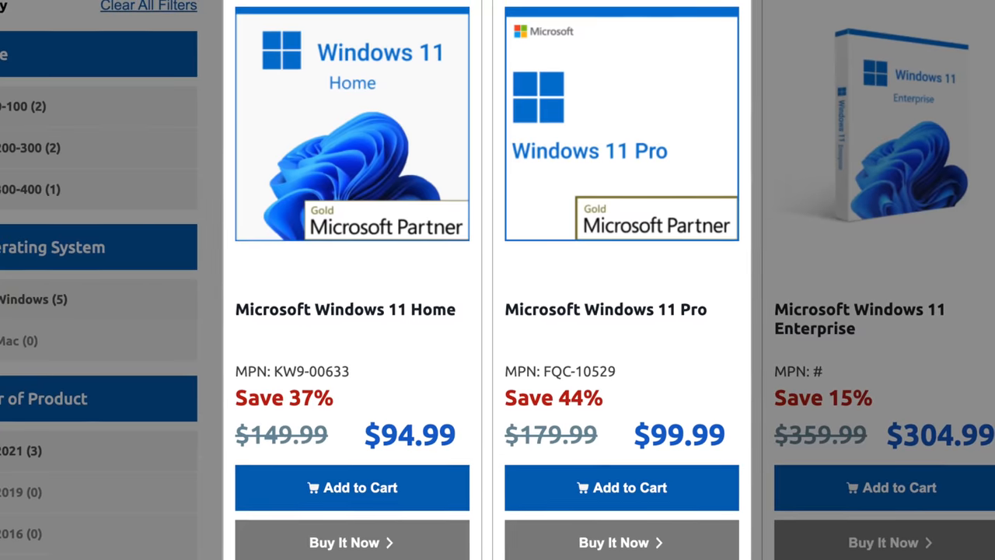
Browse the SoftwareKeep site to the Windows 11 category listing Windows 11 Pro
scroll("down", 3)
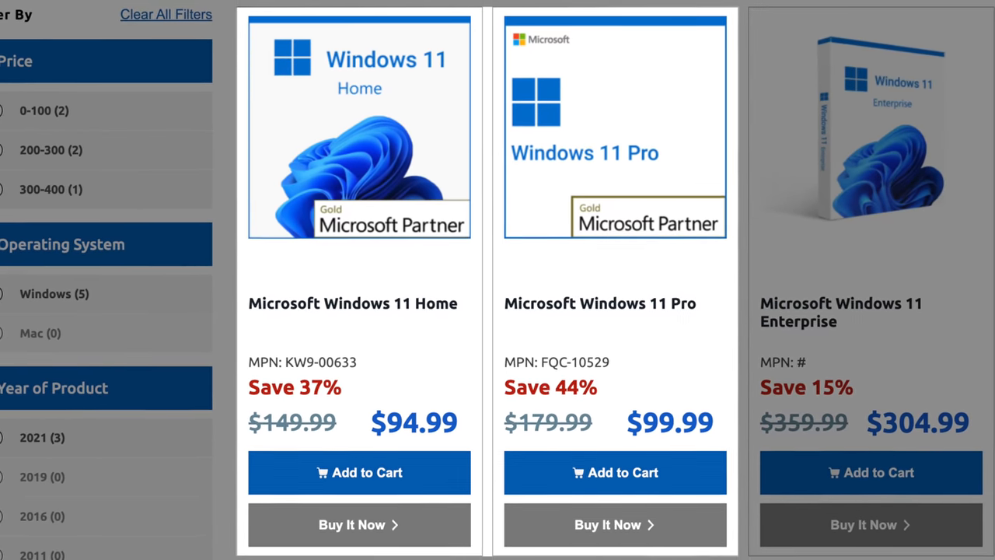
scroll("down", 3)
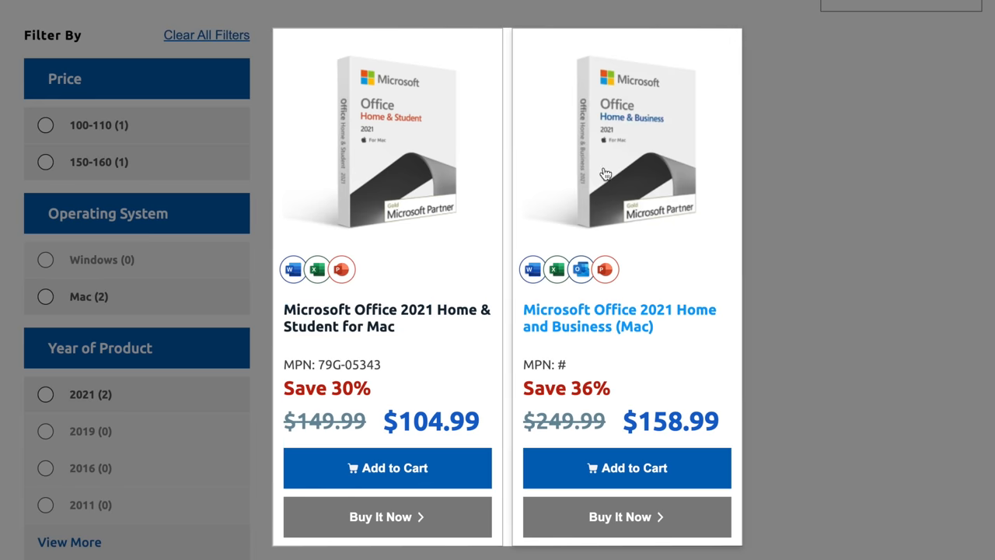
left_click(618, 317)
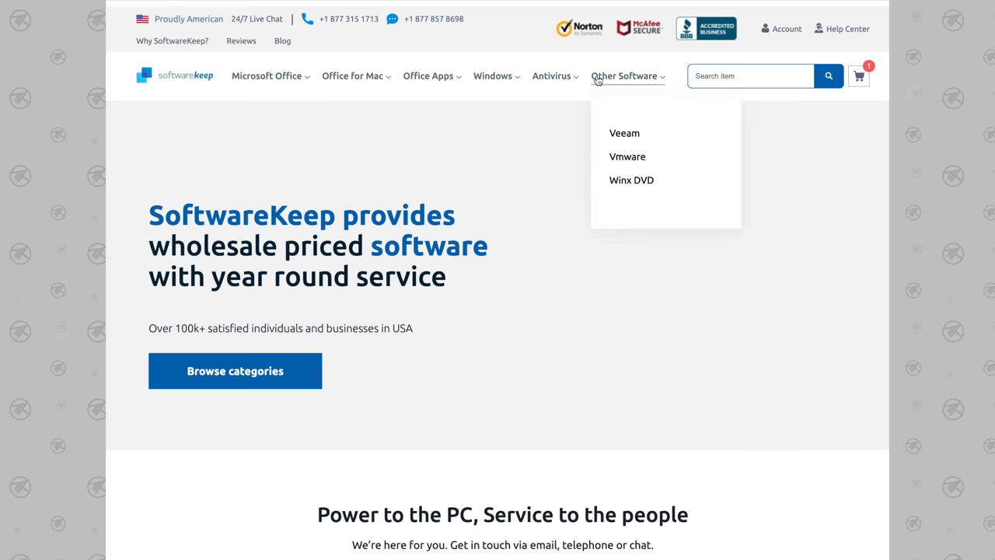
mouse_move(550, 75)
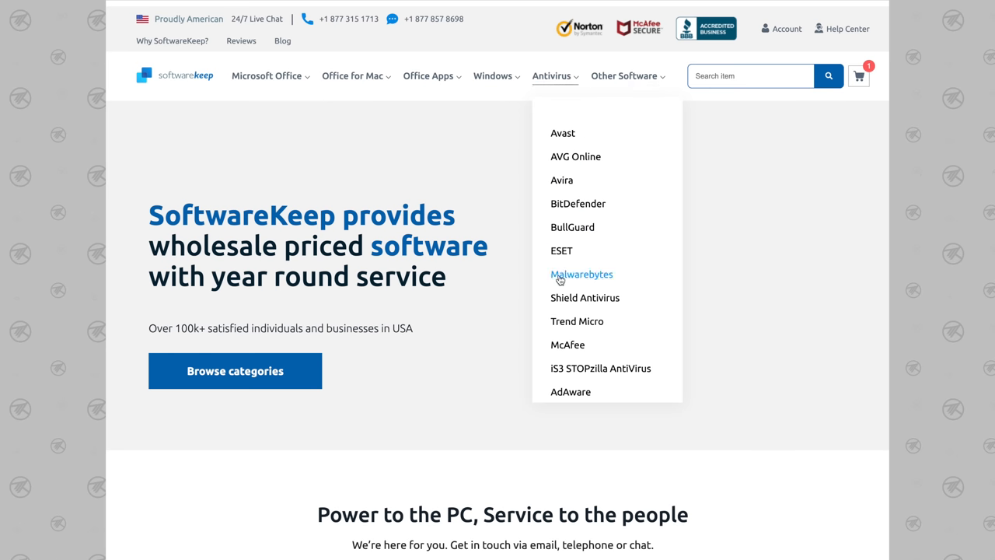
scroll("down", 3)
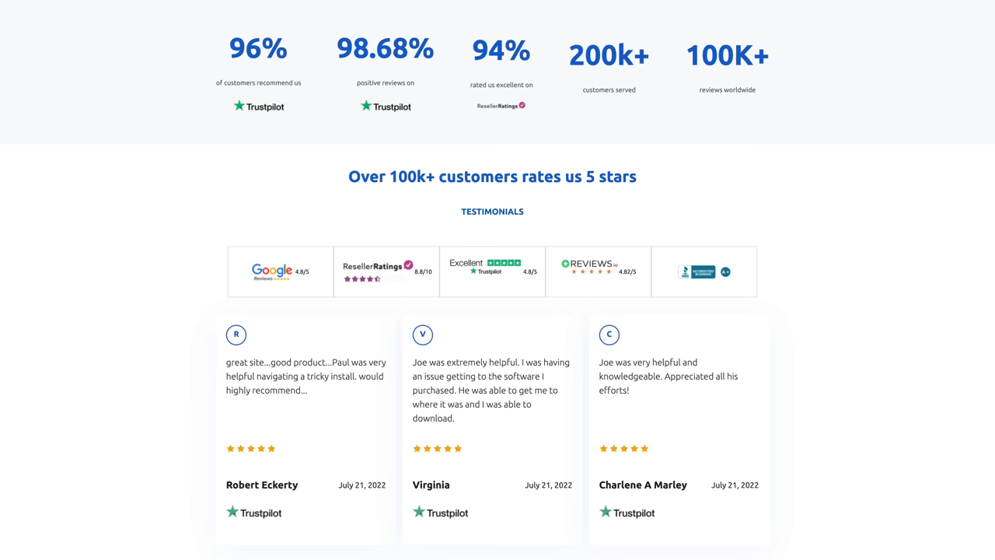
scroll("down", 3)
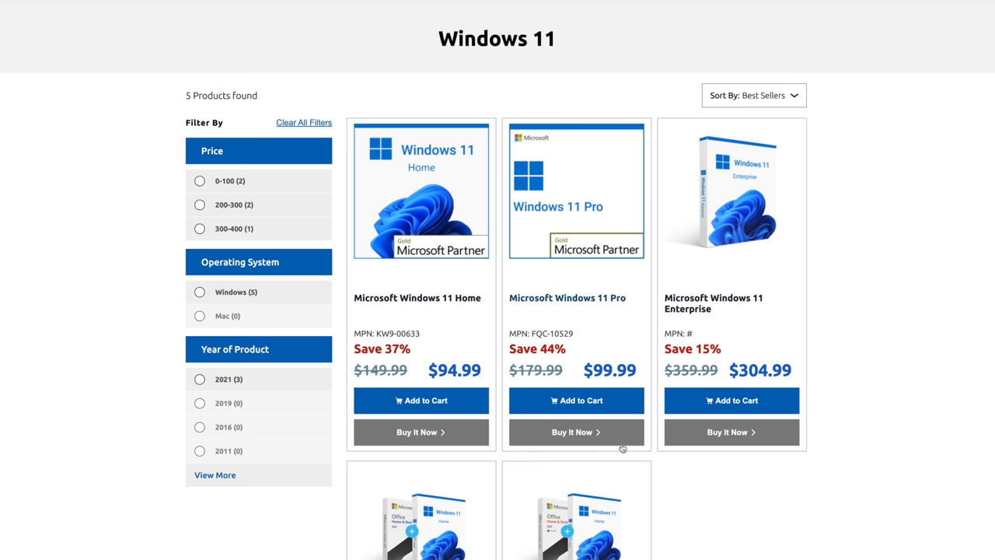
Buy Windows 11 Pro at $99.99 now and enter the promo code MAXTEC at checkout
left_click(575, 432)
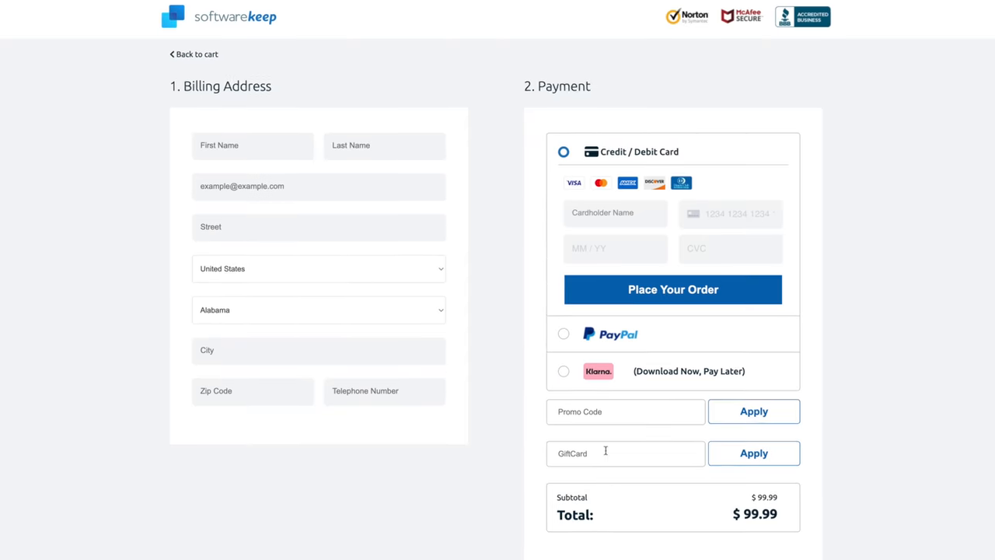
type("MAXTEC")
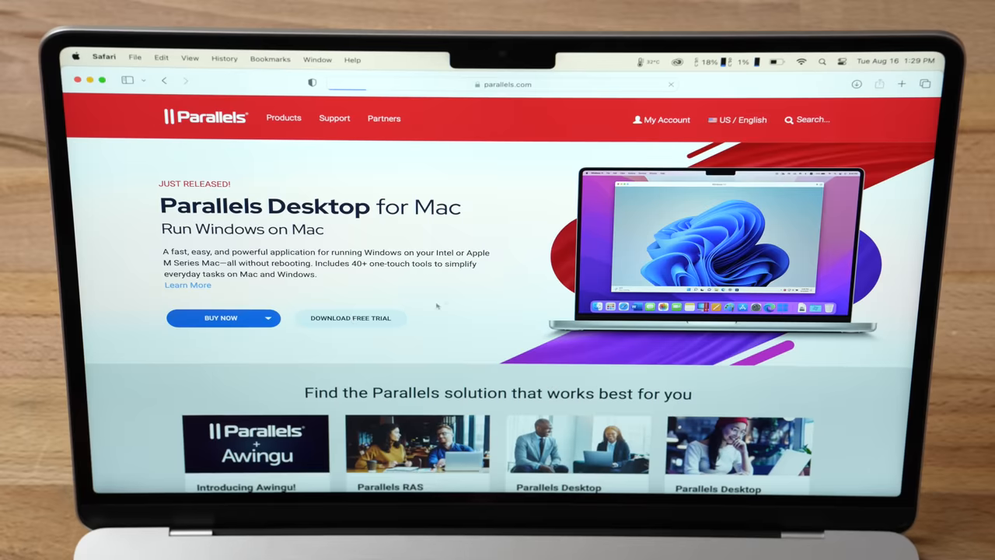
Download the free 14-day trial of Parallels Desktop 18 and confirm the thank-you dialog
left_click(350, 317)
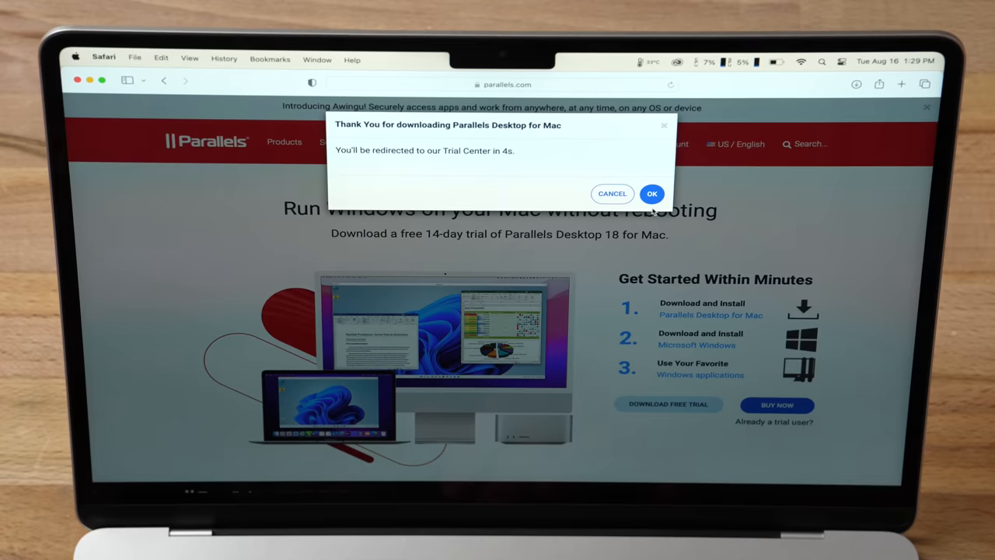
left_click(653, 193)
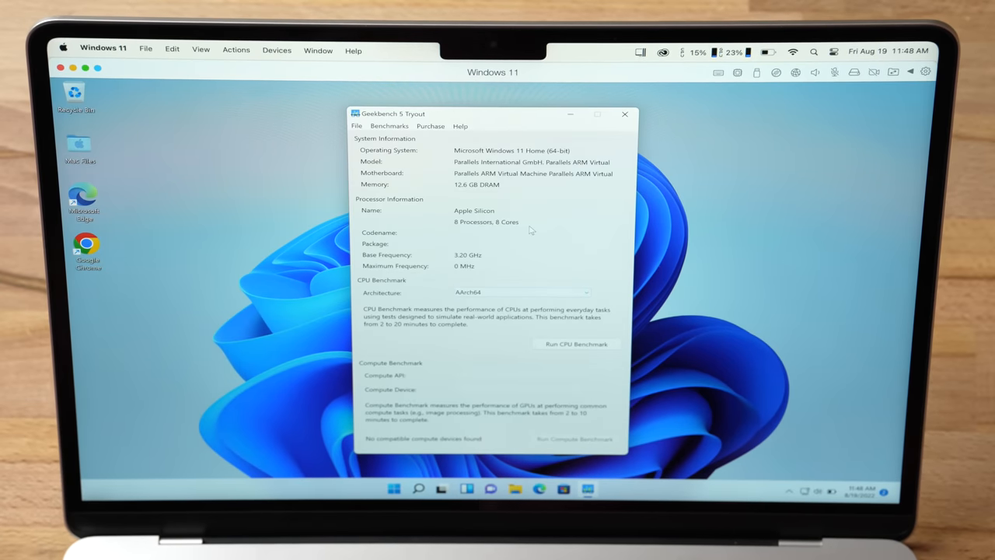
Run the Geekbench 5 CPU benchmark inside the Windows 11 virtual machine
left_click(575, 344)
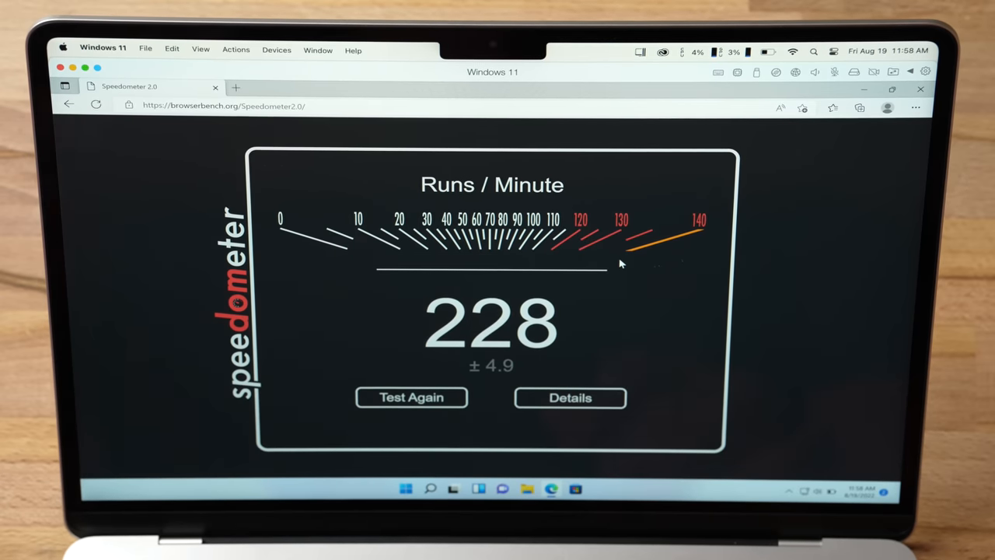
mouse_move(603, 303)
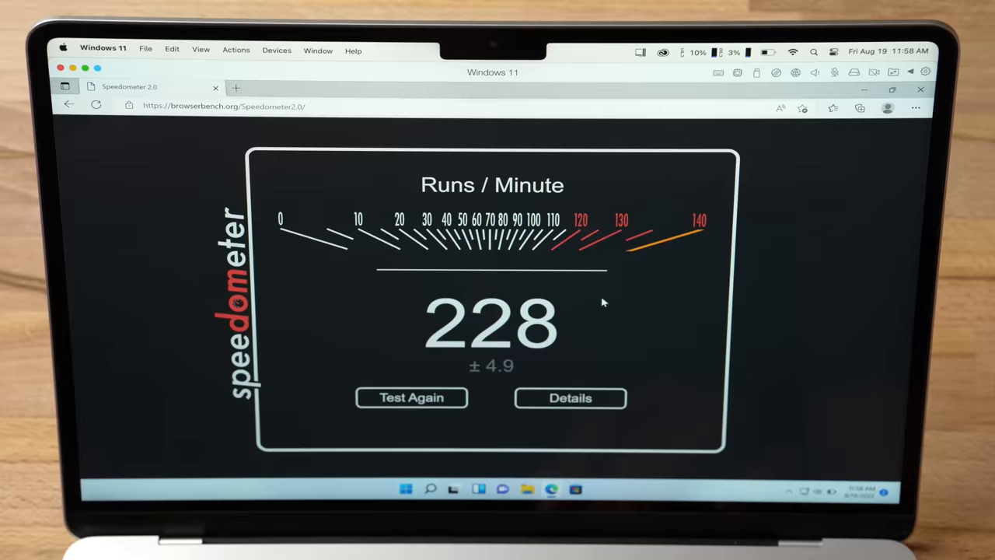
mouse_move(572, 311)
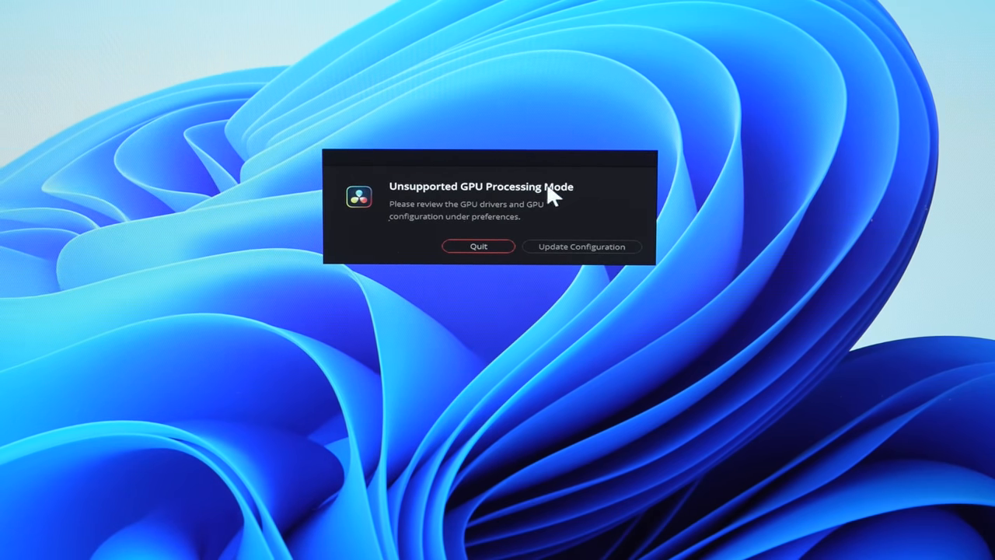
Update the configuration from the Unsupported GPU dialog to reach Preferences > System
left_click(582, 246)
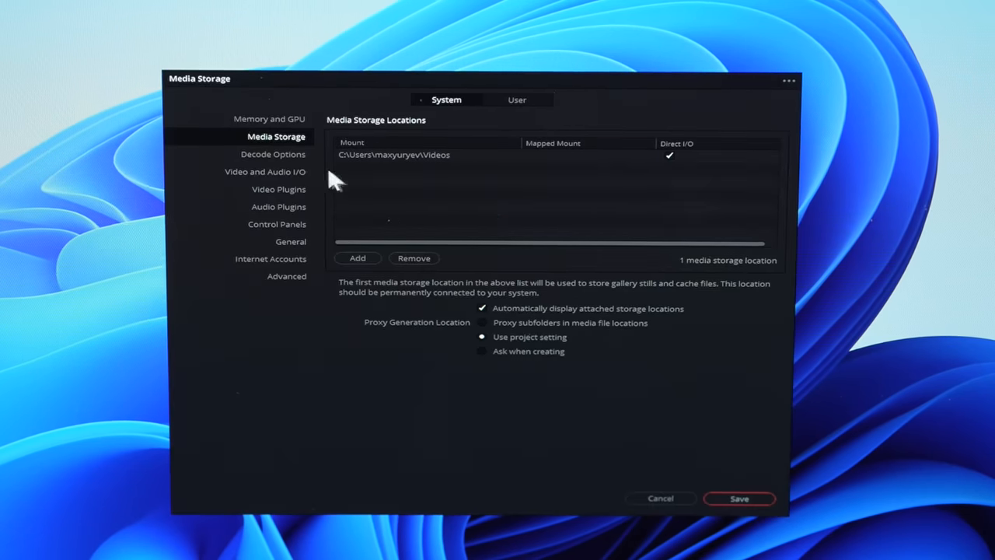
left_click(269, 119)
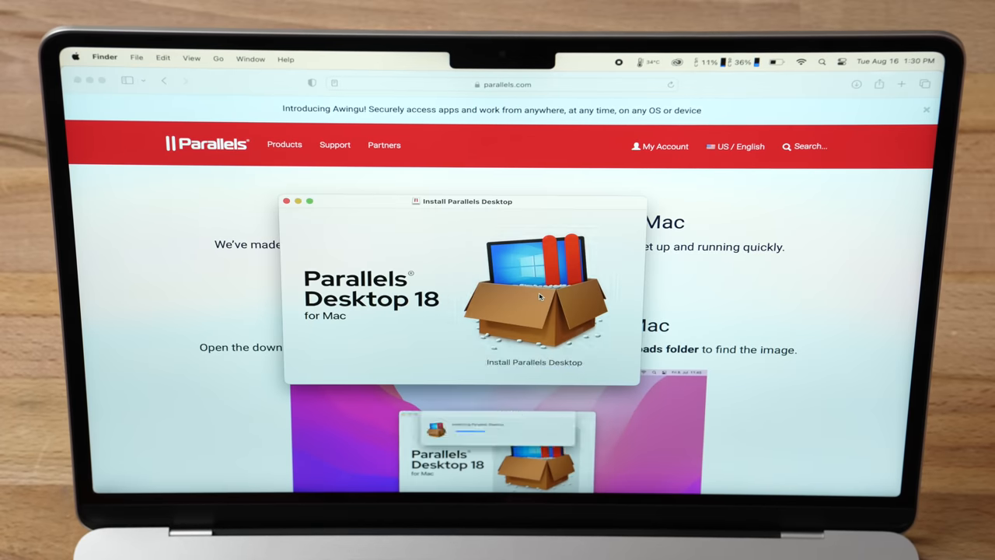
Install Parallels Desktop, accepting the EULA and approving with the administrator password
double_click(535, 292)
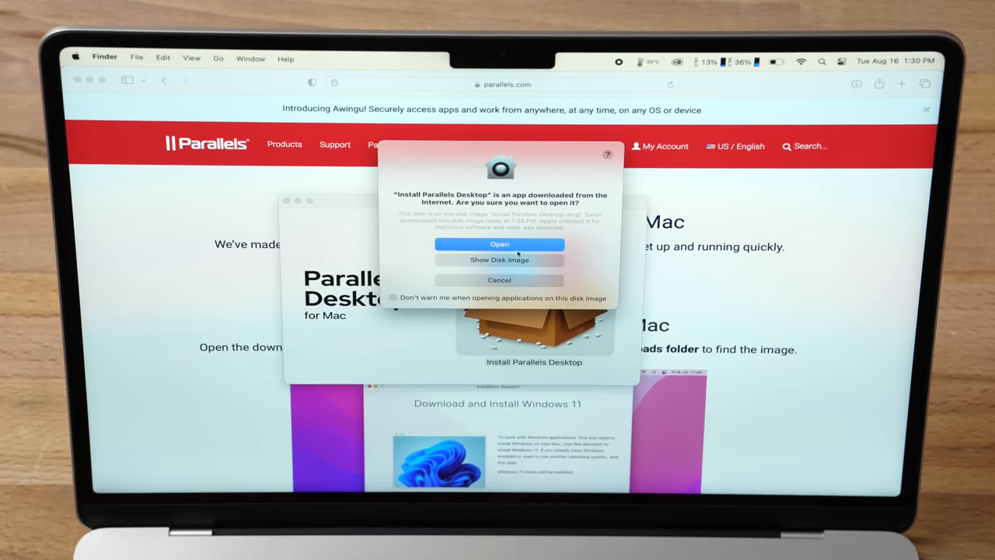
left_click(499, 244)
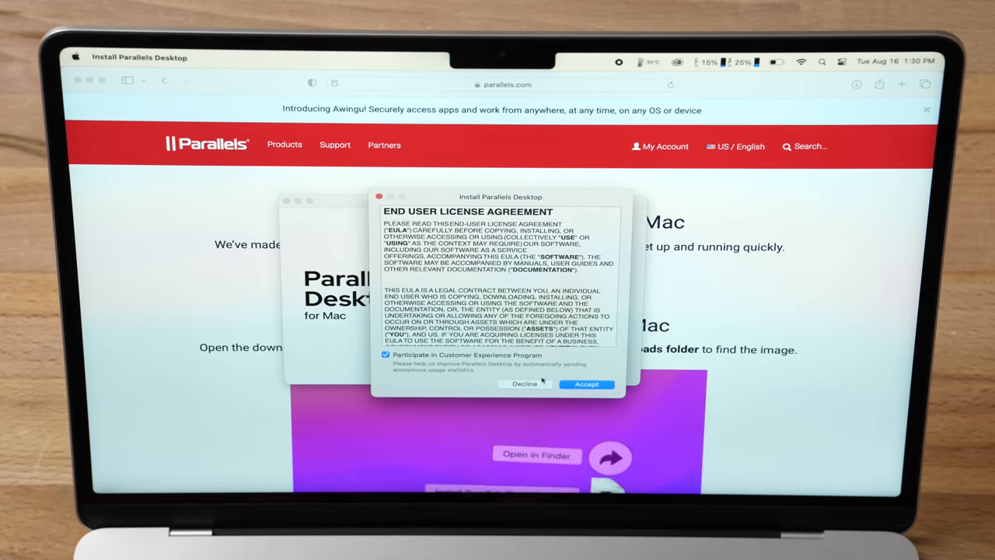
left_click(586, 382)
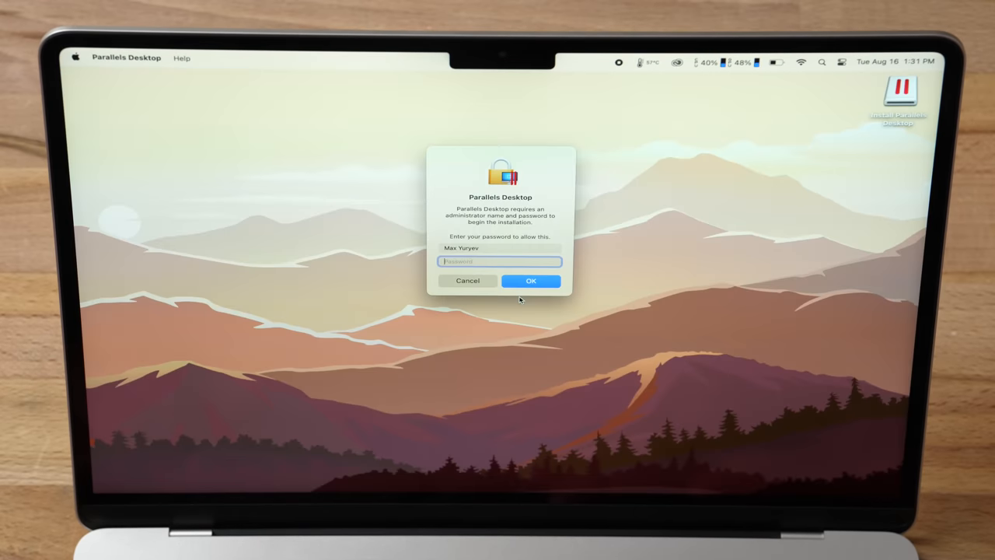
left_click(532, 280)
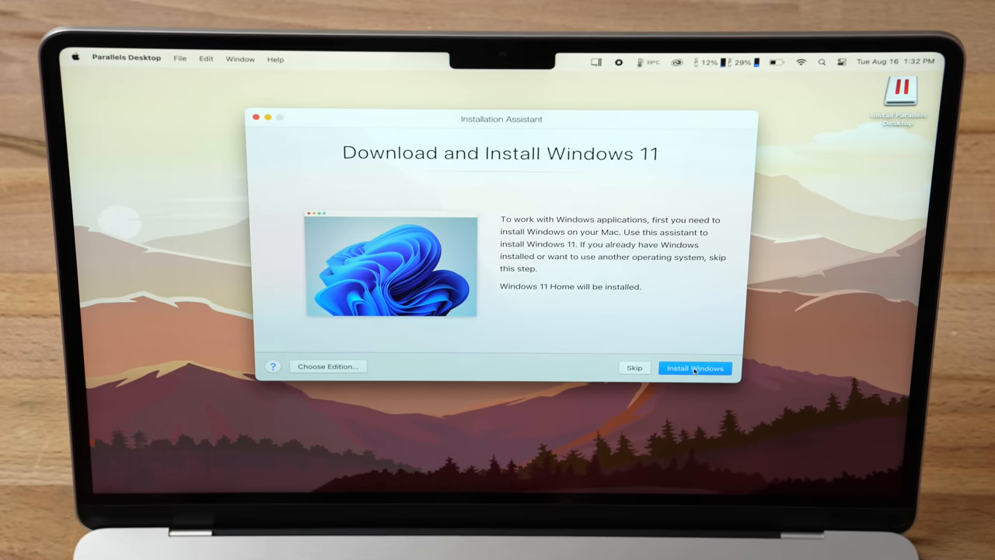
Install Windows 11 from the Installation Assistant and decline camera access for Parallels
left_click(693, 367)
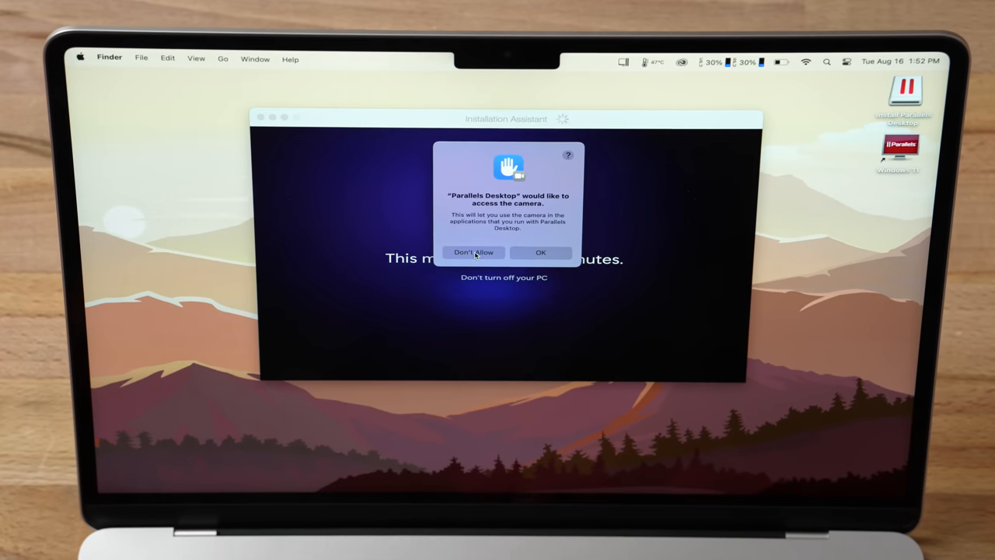
left_click(473, 252)
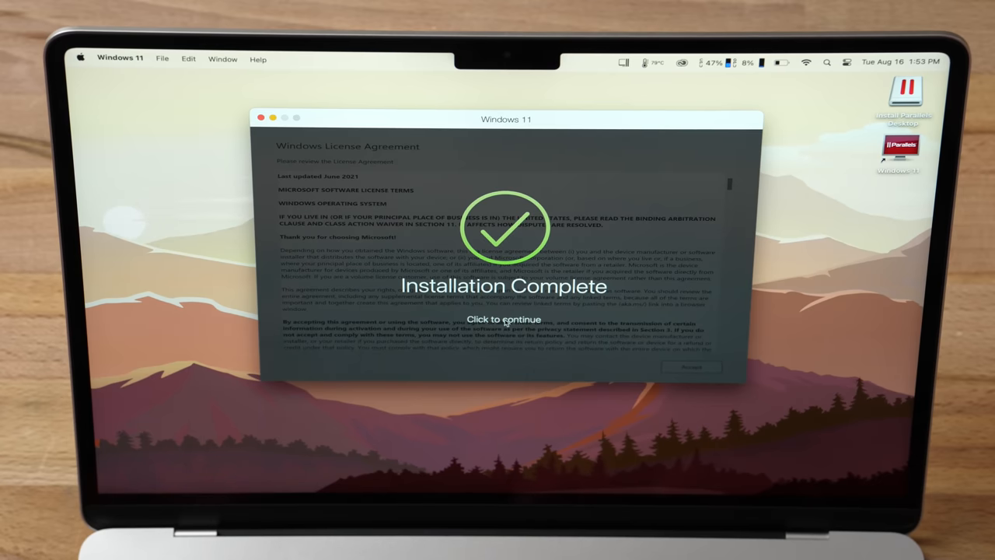
Continue past the Installation Complete notice and close Windows Update settings on the desktop
left_click(504, 319)
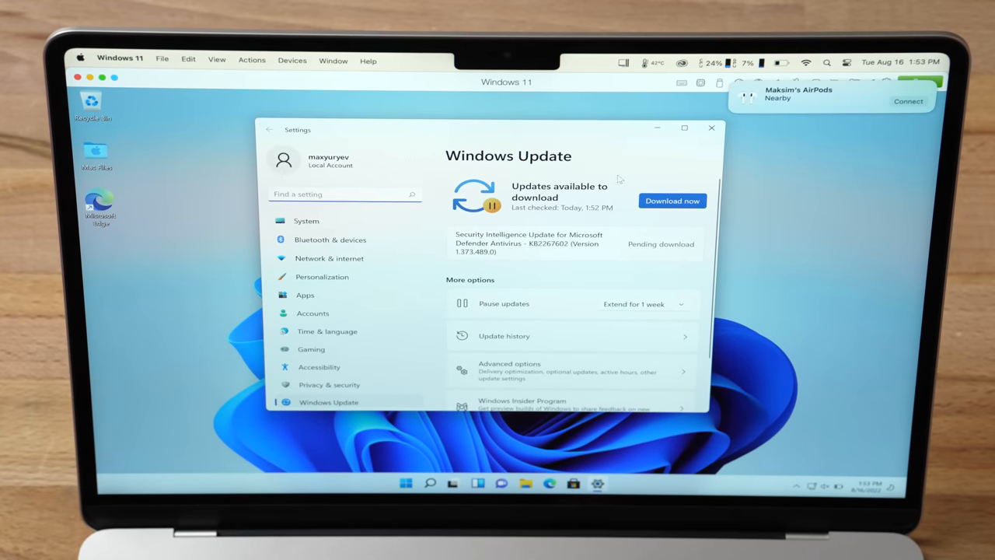
left_click(709, 127)
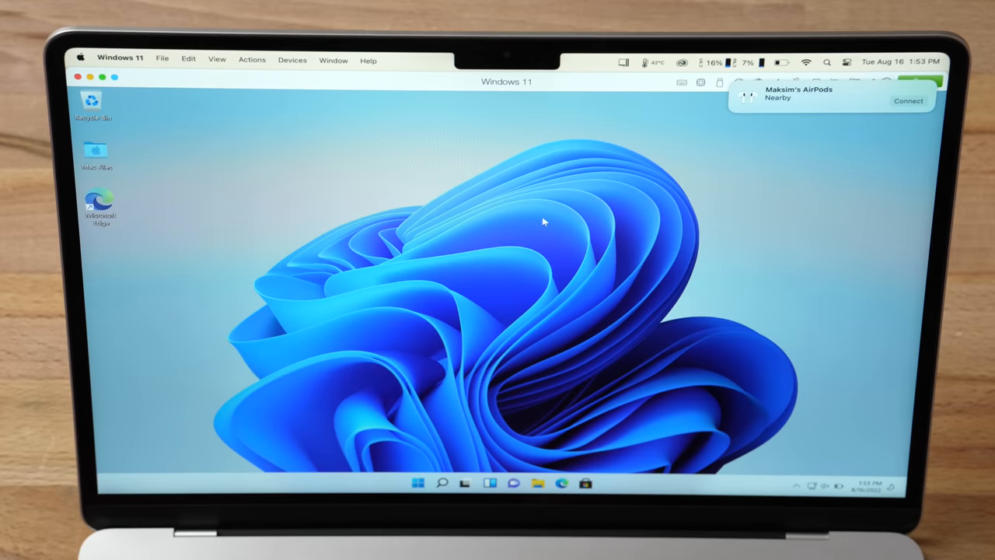